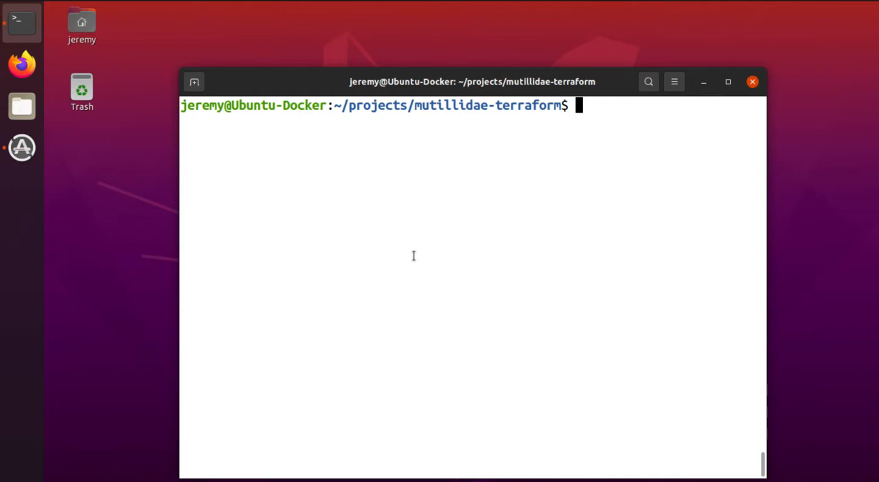
# Step: List the mutillidae-terraform project directory contents with ls
pyautogui.write('l')
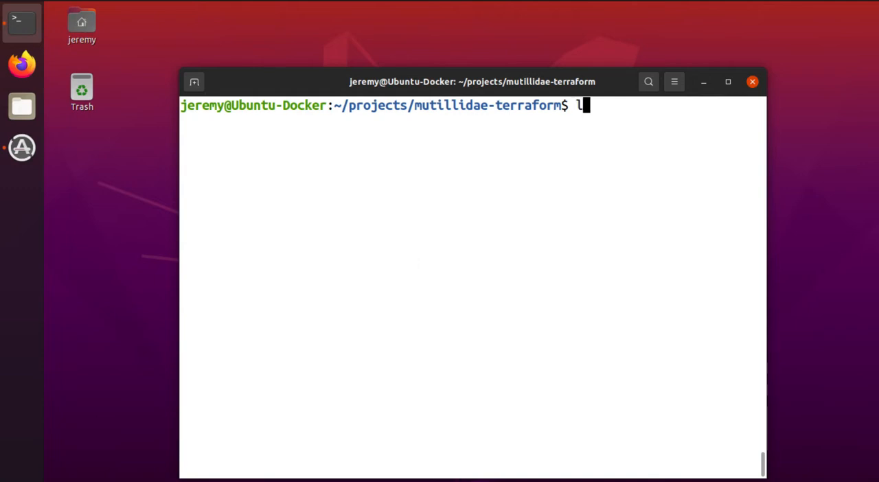
pyautogui.press('Return')
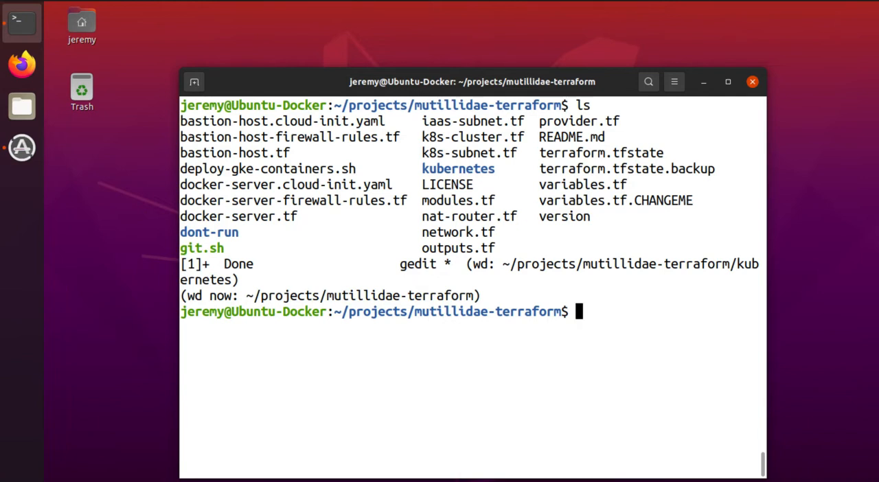
pyautogui.moveTo(384, 235)
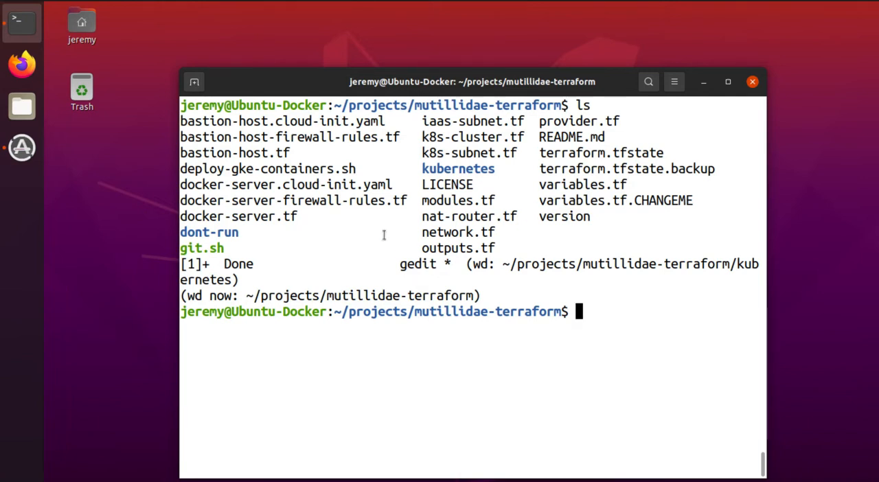
pyautogui.doubleClick(289, 216)
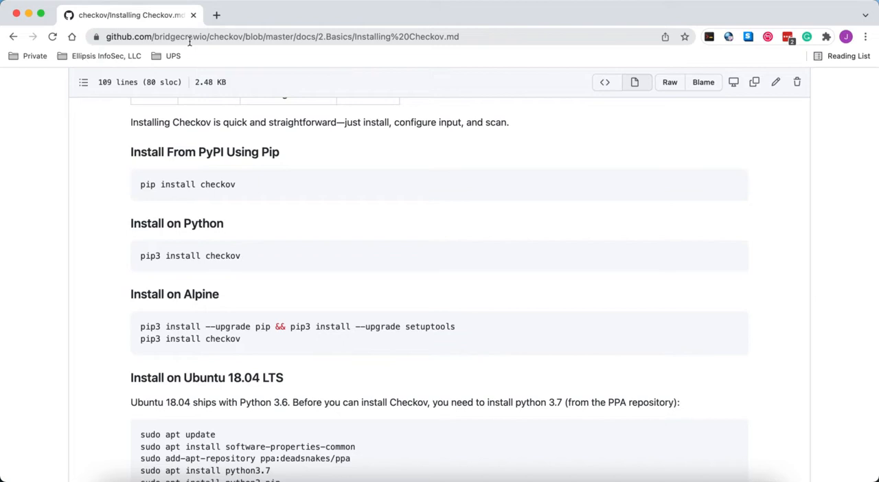
pyautogui.moveTo(95, 184)
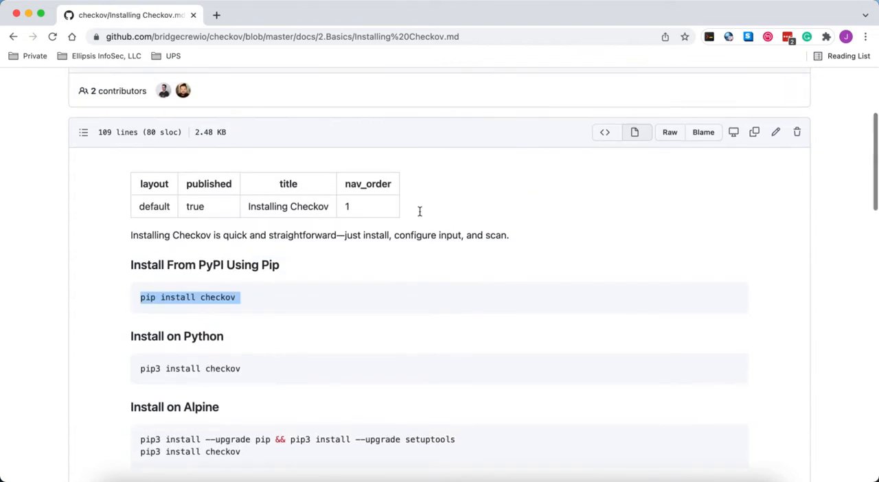
# Step: Scroll the Checkov installation docs down to the pip install checkov command
pyautogui.scroll(-3)
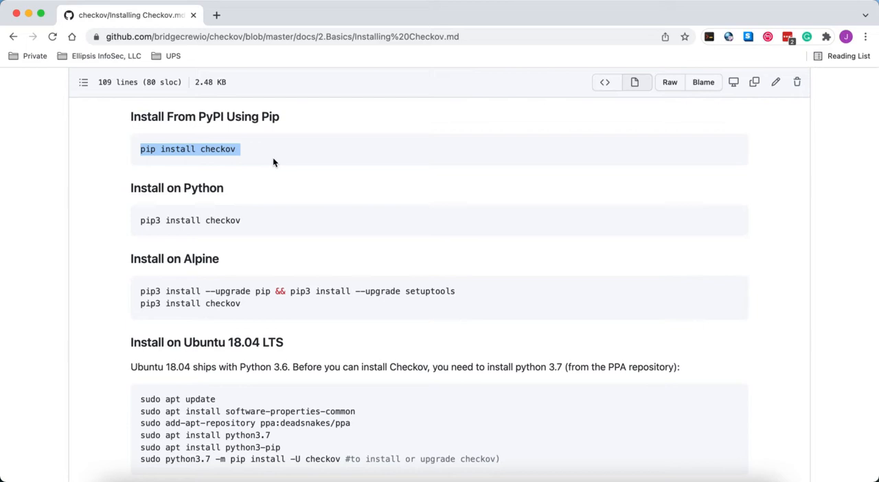
pyautogui.moveTo(213, 157)
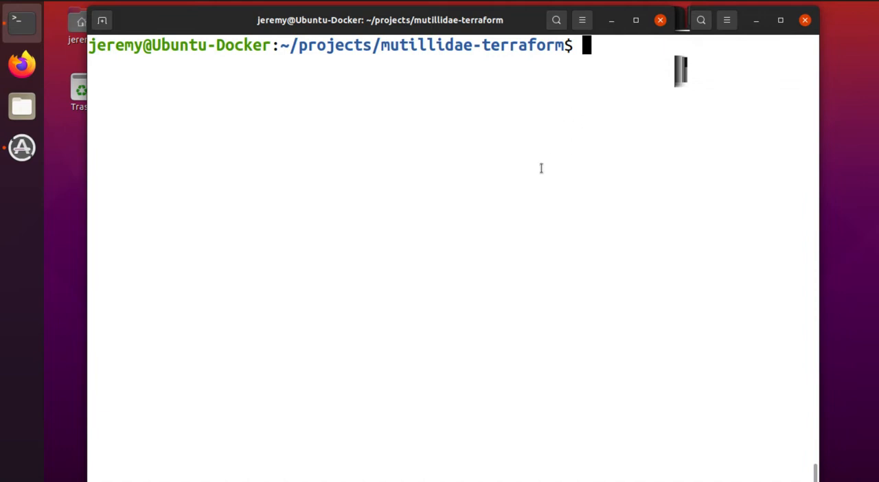
# Step: Run pip install testresources, reported as already satisfied
pyautogui.write('pip install checkov')
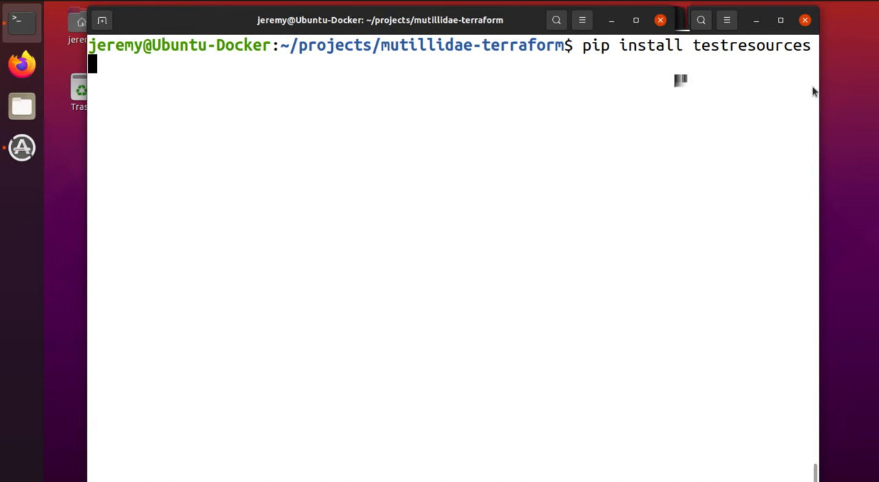
pyautogui.doubleClick(750, 45)
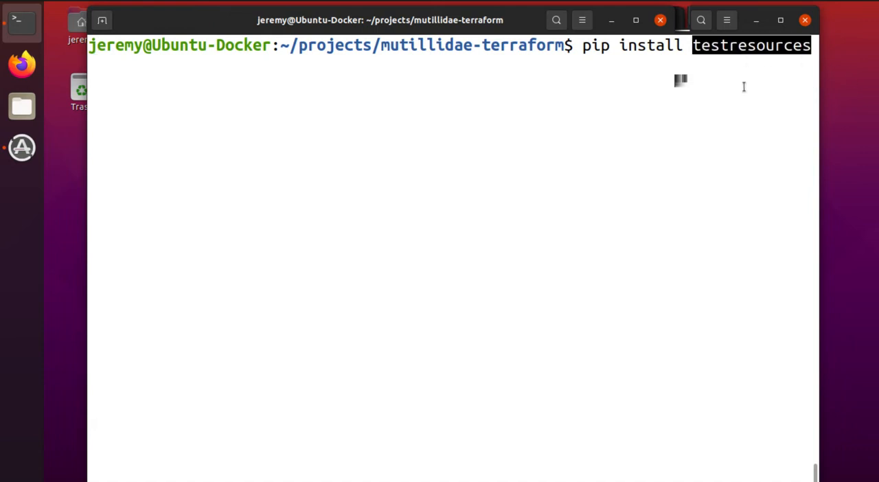
pyautogui.press('Return')
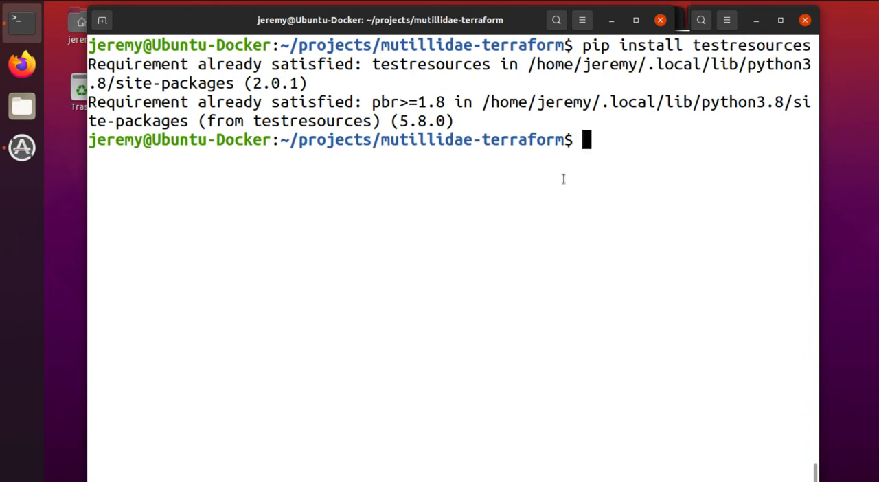
pyautogui.write('pip install checkov')
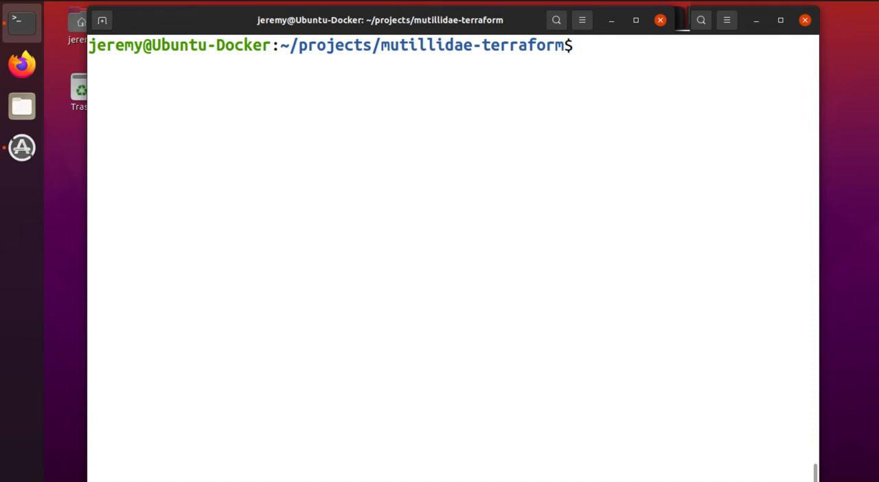
pyautogui.write('che')
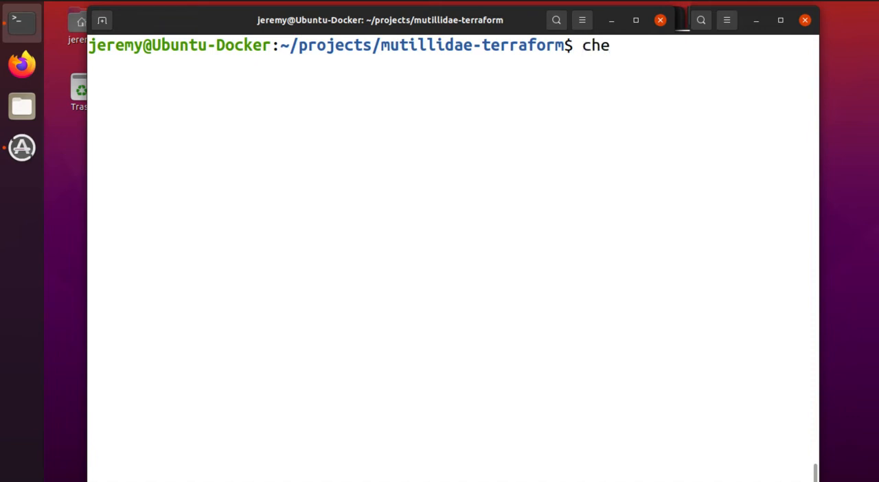
pyautogui.write('ckov -h')
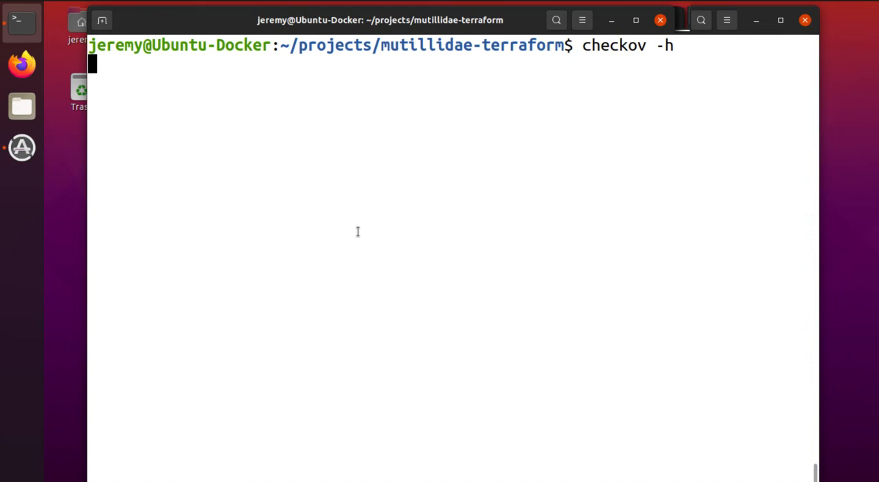
pyautogui.press('Return')
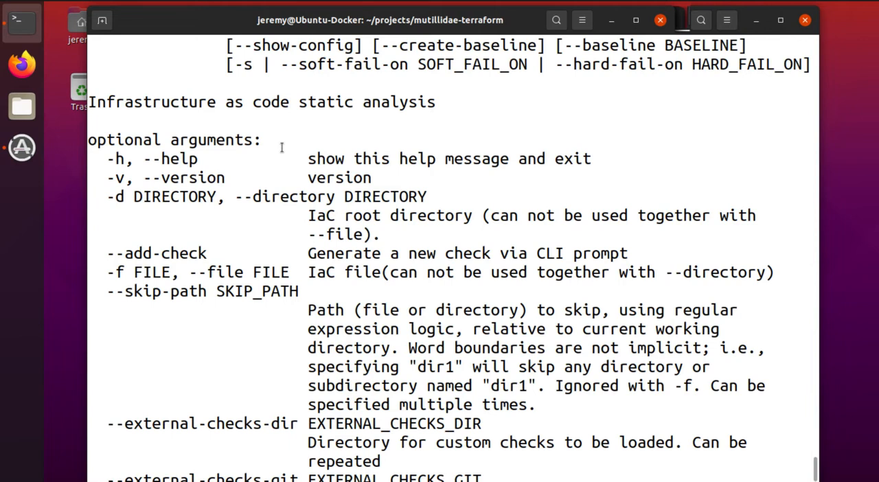
pyautogui.moveTo(218, 179)
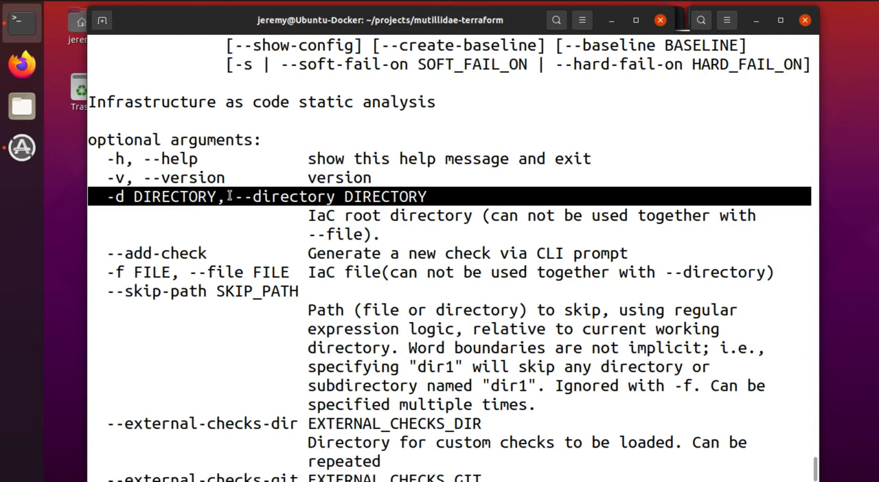
pyautogui.moveTo(289, 203)
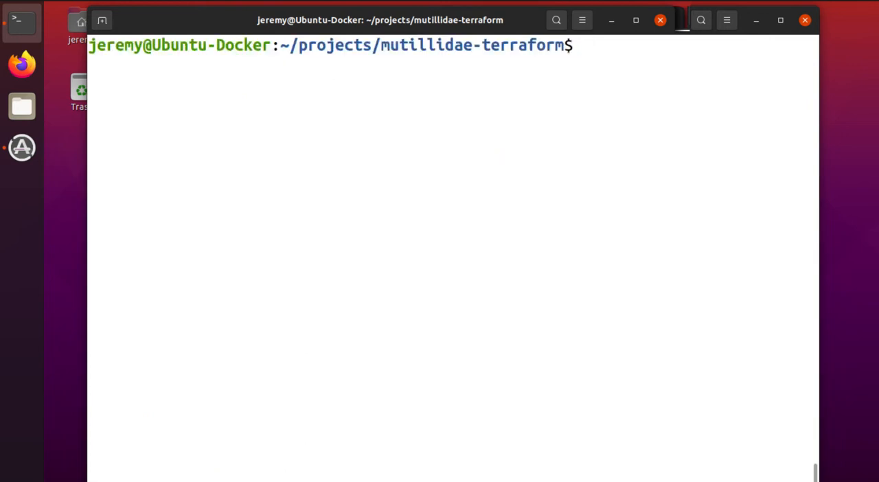
# Step: Run a Checkov scan of the current directory with checkov -d
pyautogui.write('checkov')
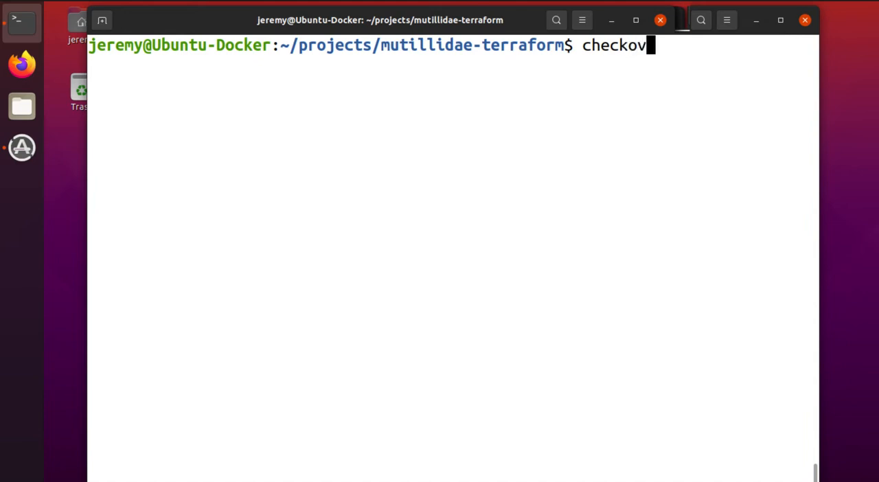
pyautogui.write('-d')
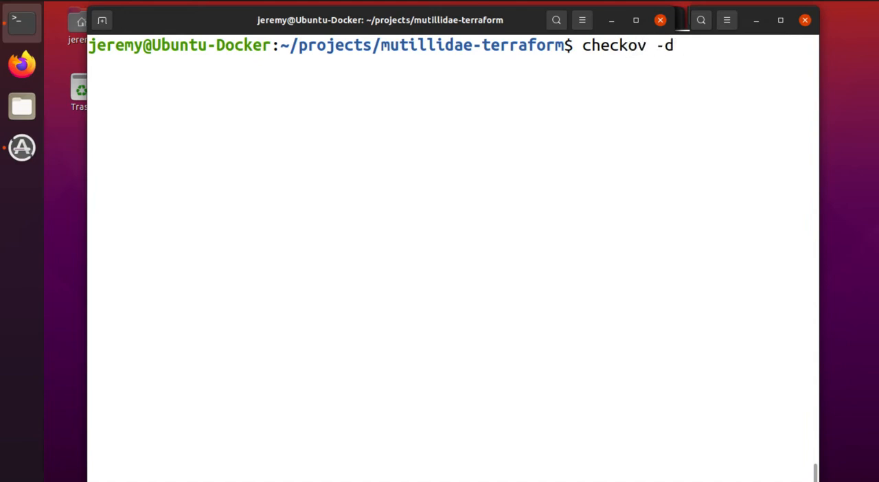
pyautogui.write('.')
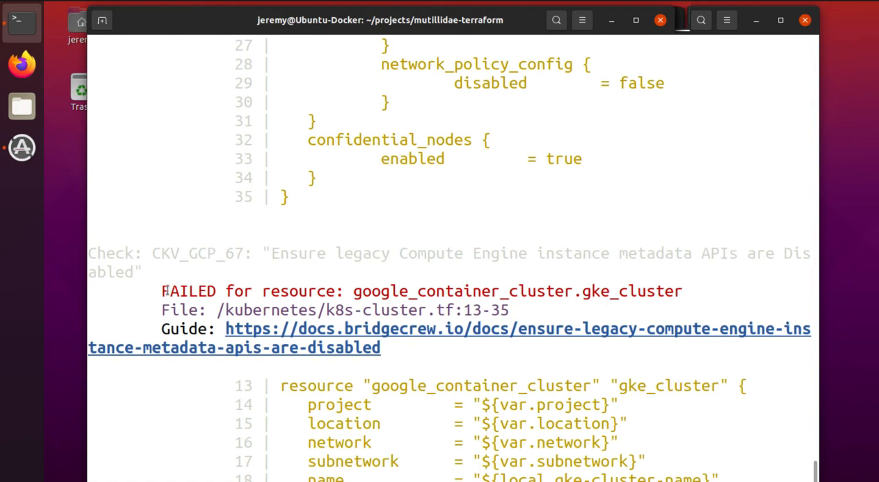
# Step: Highlight the FAILED result and the failing resource google_container_cluster.gke_cluster
pyautogui.doubleClick(188, 291)
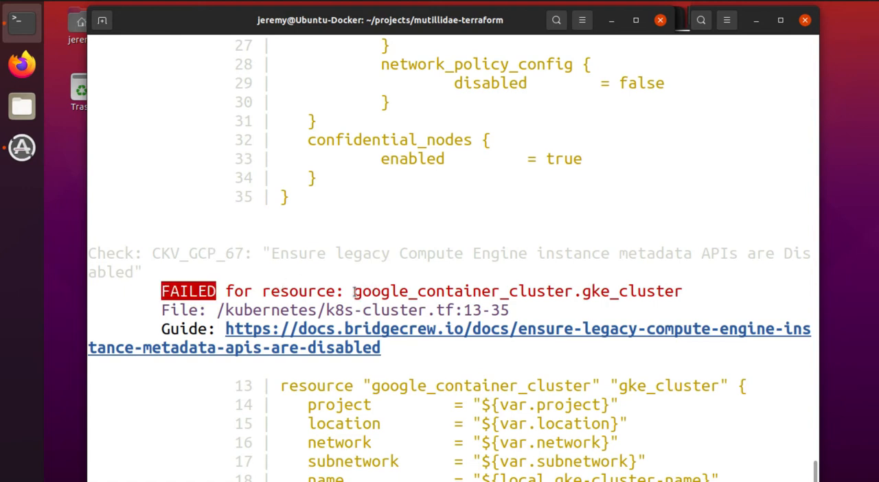
pyautogui.doubleClick(516, 291)
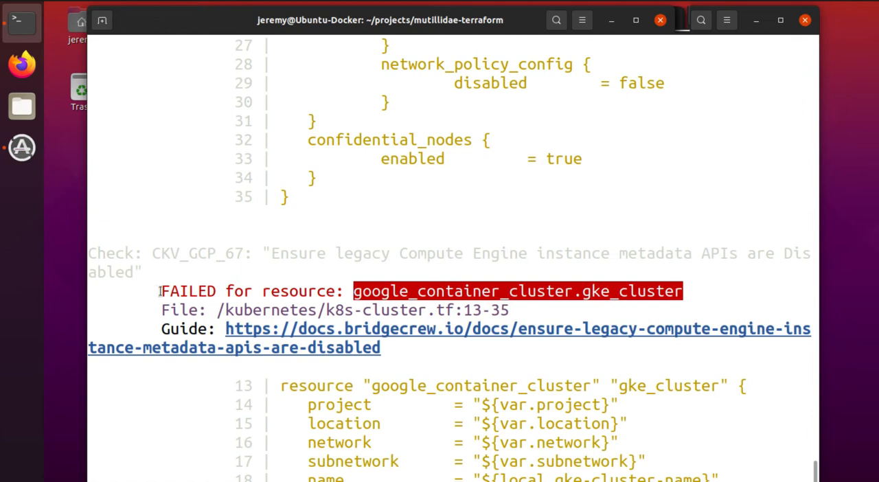
pyautogui.scroll(-3)
pyautogui.write('checkov -d . |')
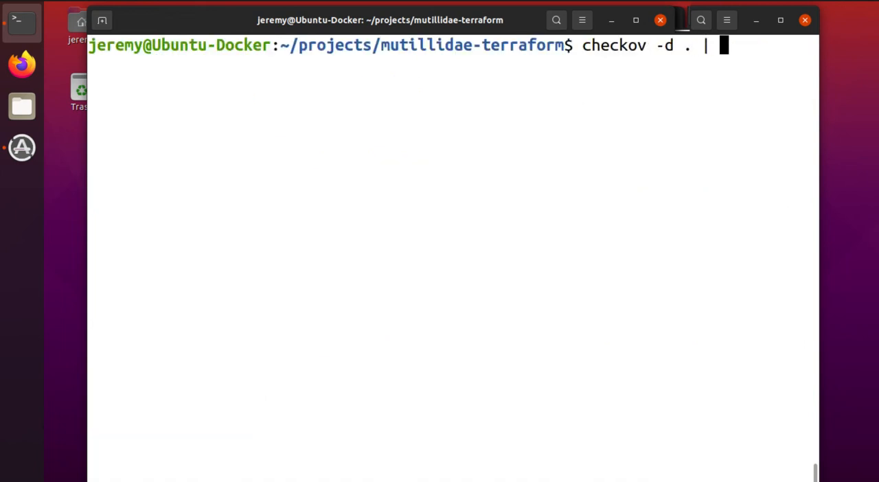
# Step: Run the Checkov scan piped through grep -A 2 -B 1 FAILED to show only failed checks
pyautogui.write('grep')
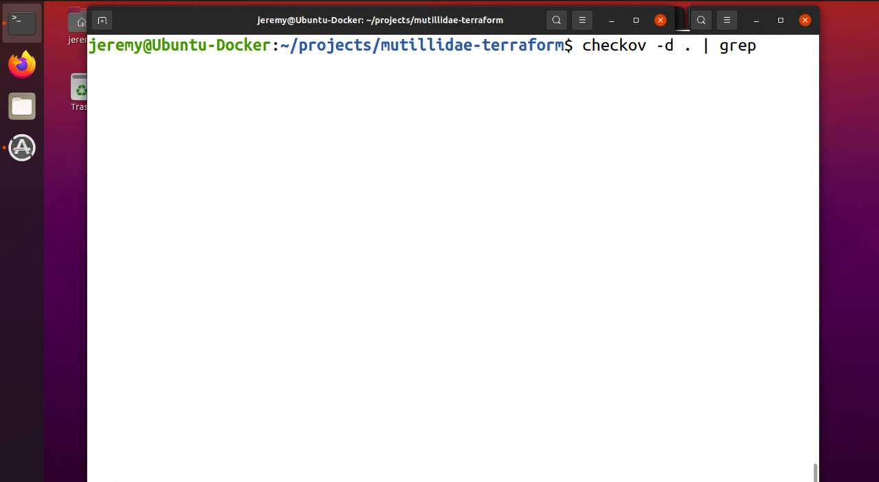
pyautogui.write('-')
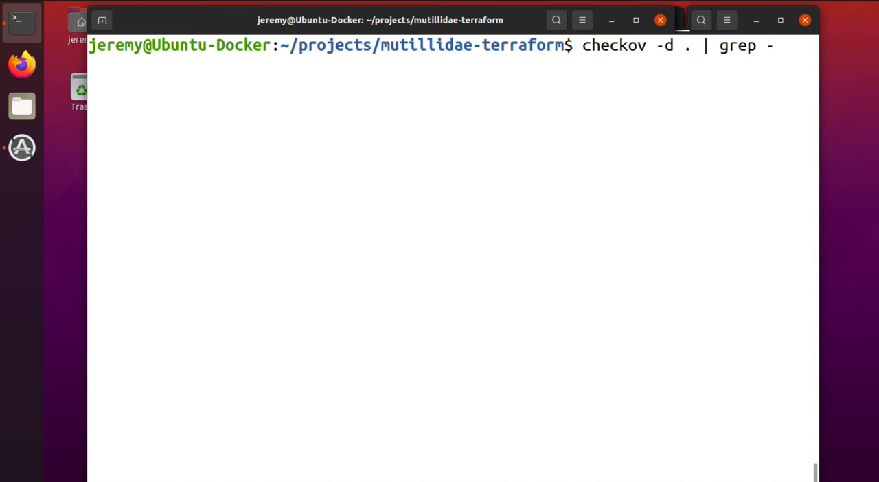
pyautogui.press('BackSpace')
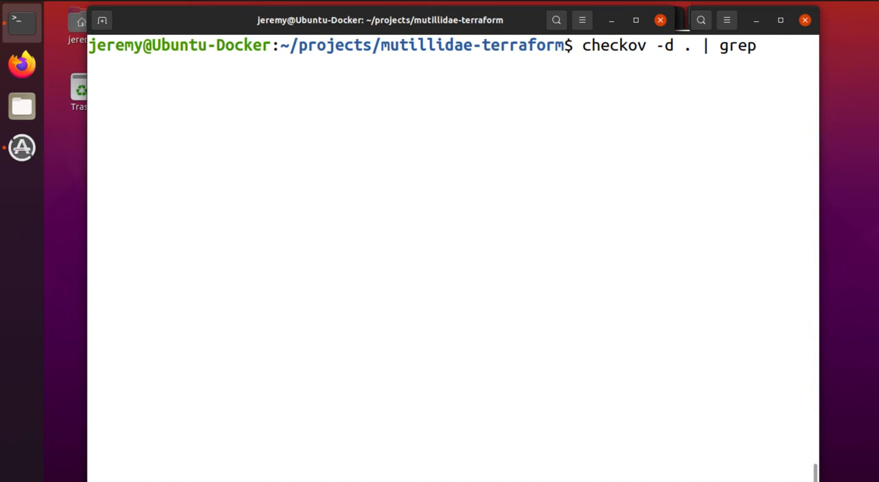
pyautogui.write('-A 2 -')
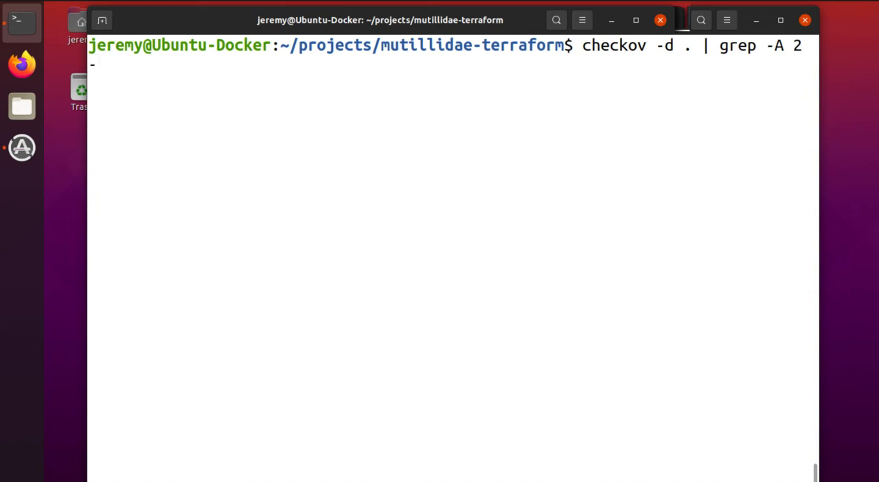
pyautogui.write('B 1')
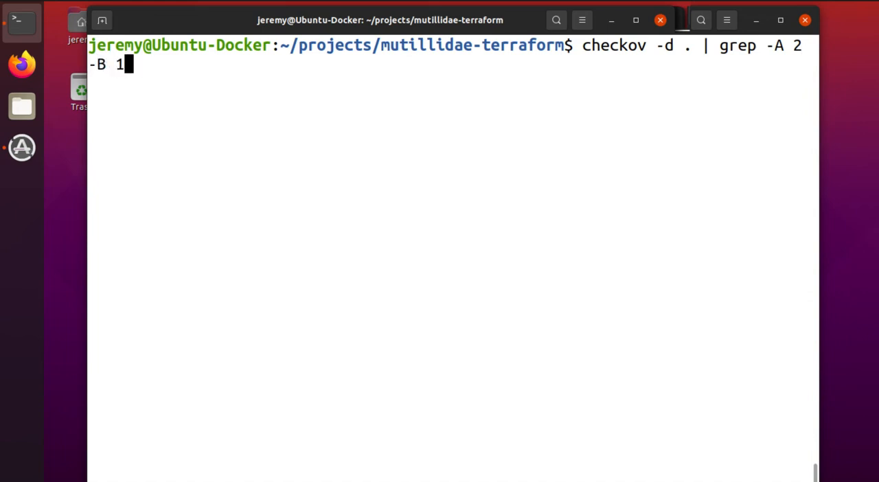
pyautogui.write('FAILED')
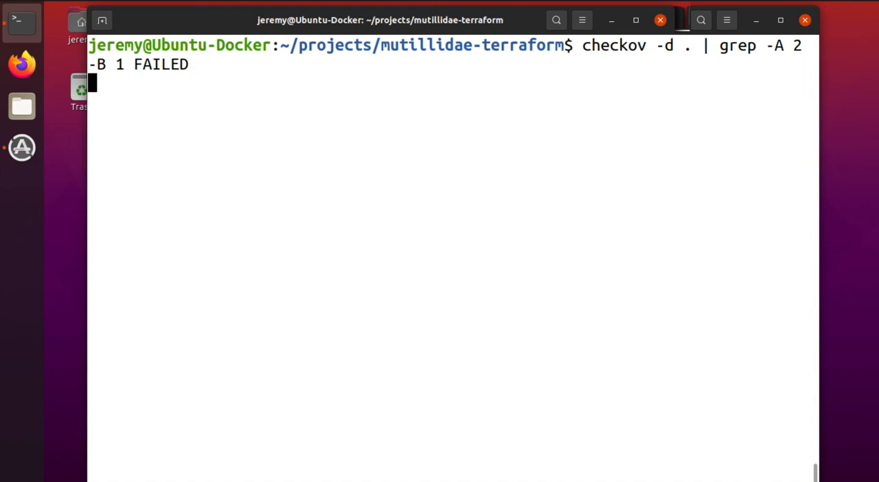
pyautogui.press('Return')
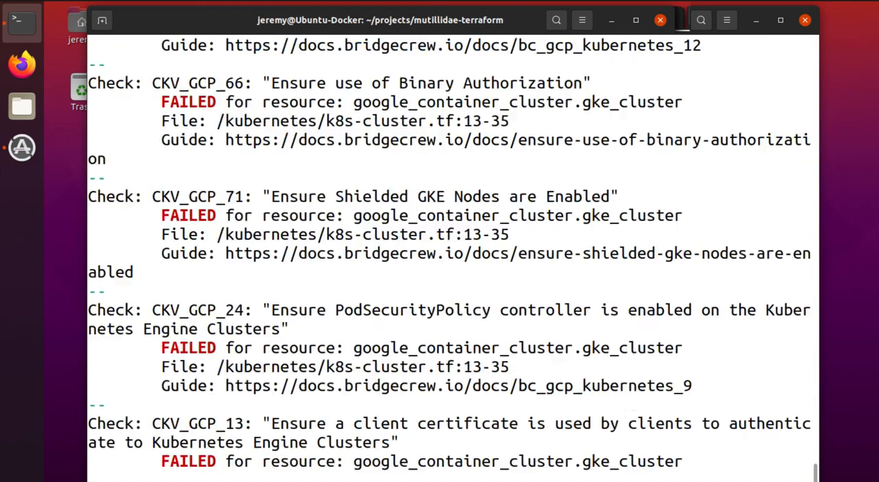
pyautogui.scroll(-3)
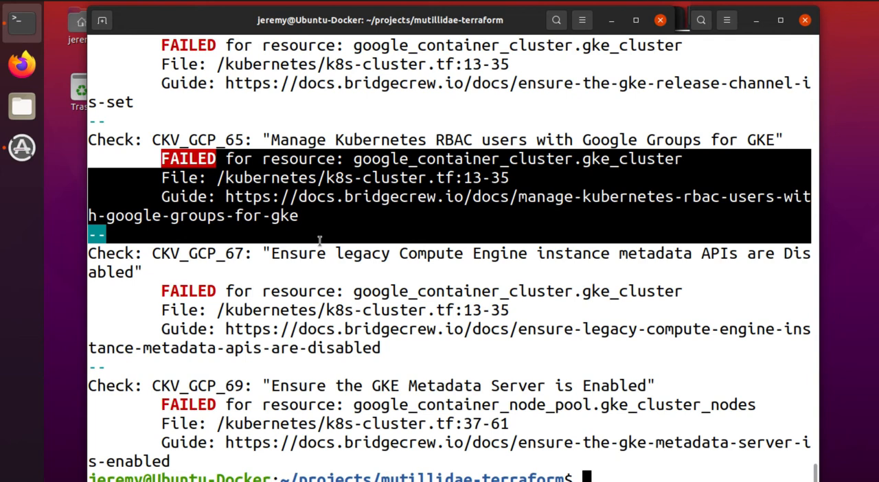
pyautogui.click(319, 226)
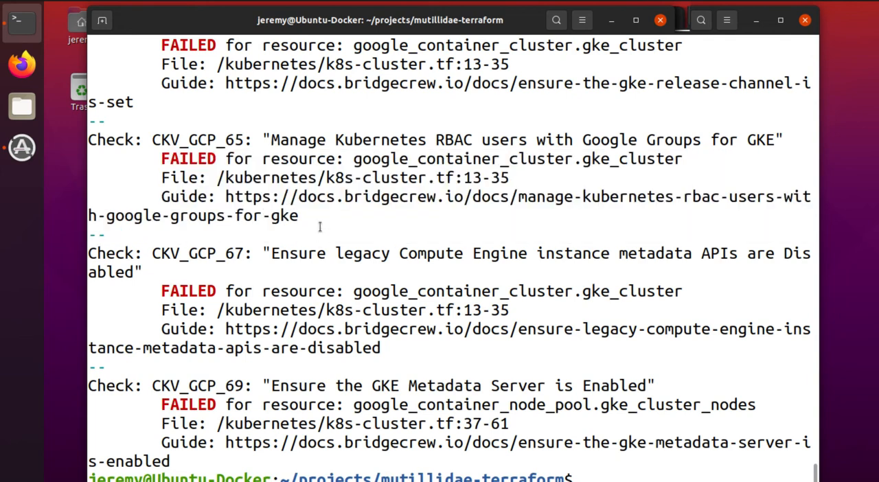
pyautogui.moveTo(231, 199)
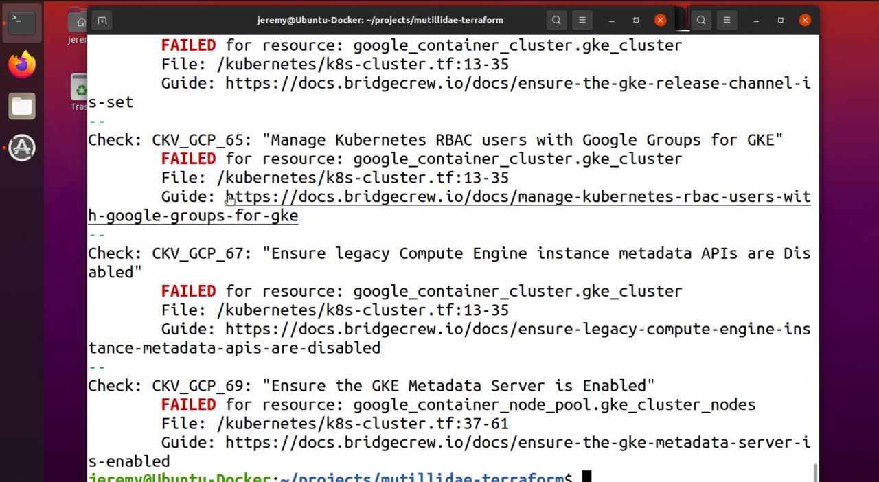
# Step: Begin a new command 'checkov -d . | grep -A 2 -B 1 FAILED' for redirecting the output
pyautogui.write('checkov -d . | grep -A 2 -B 1 FAILED >')
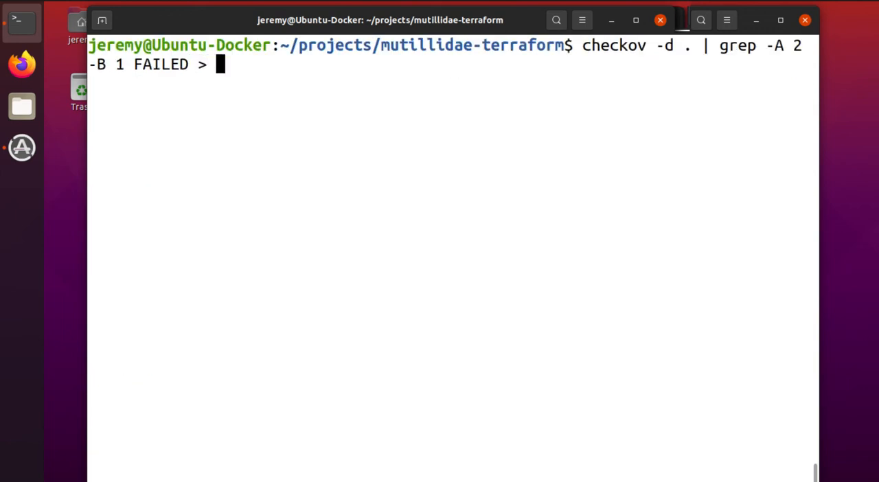
# Step: Run the FAILED-filtered Checkov scan redirected to /tmp/report.txt
pyautogui.write('/tmp/re')
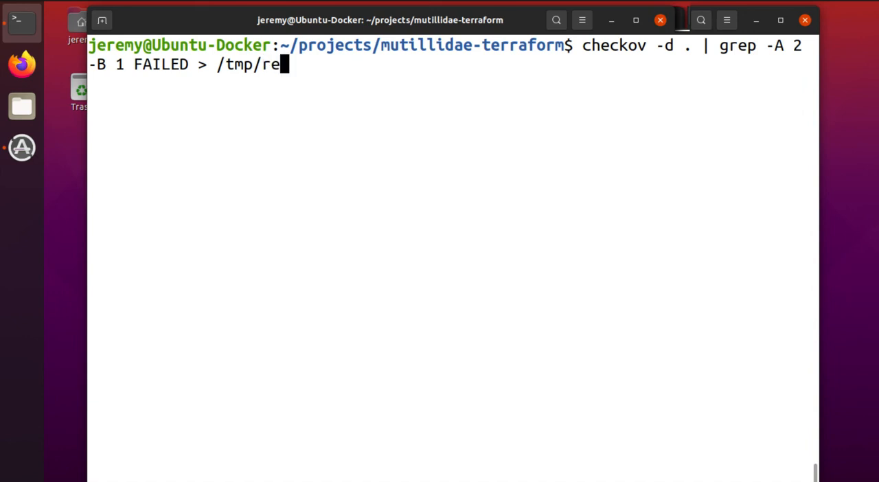
pyautogui.write('port.txt')
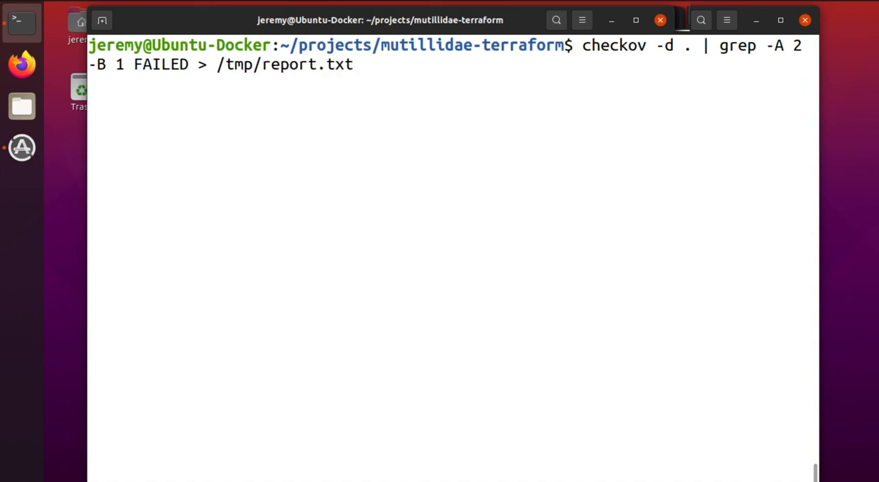
pyautogui.press('Return')
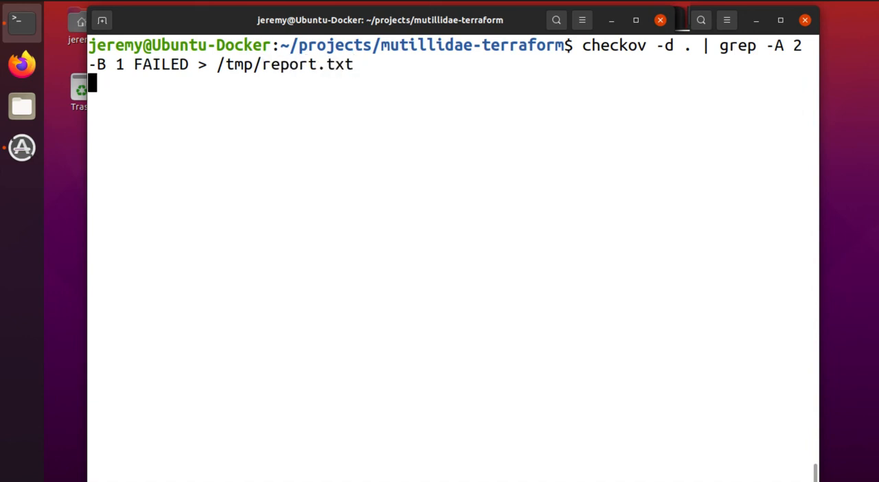